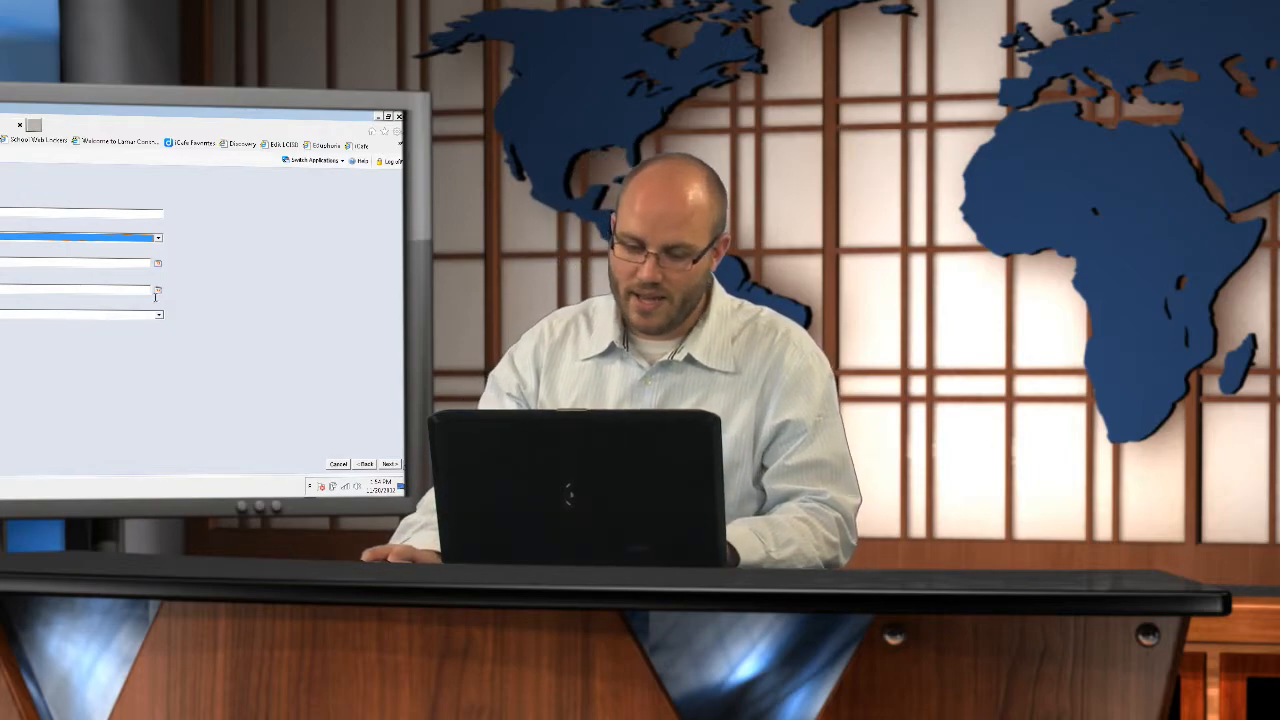
- Set the end date to 11/30/2012 and the test type to Campus Tests
{"action": "left_click", "coordinate": [833, 335]}
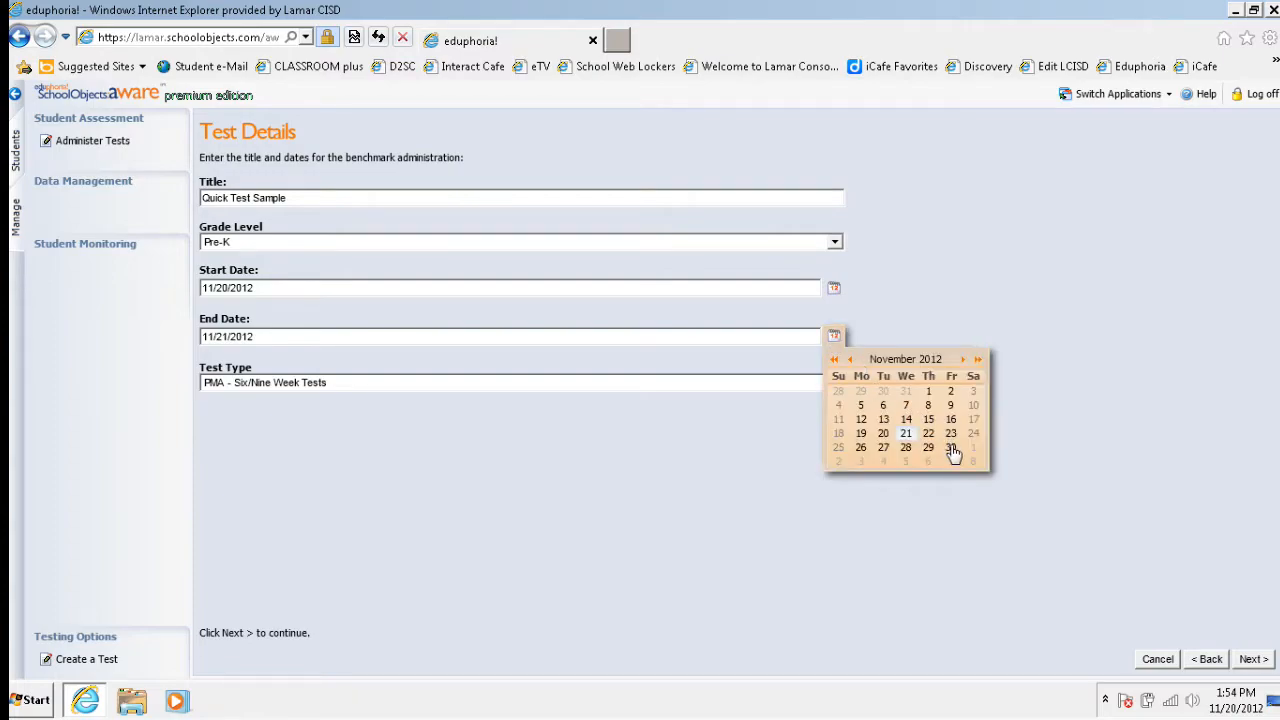
{"action": "left_click", "coordinate": [950, 447]}
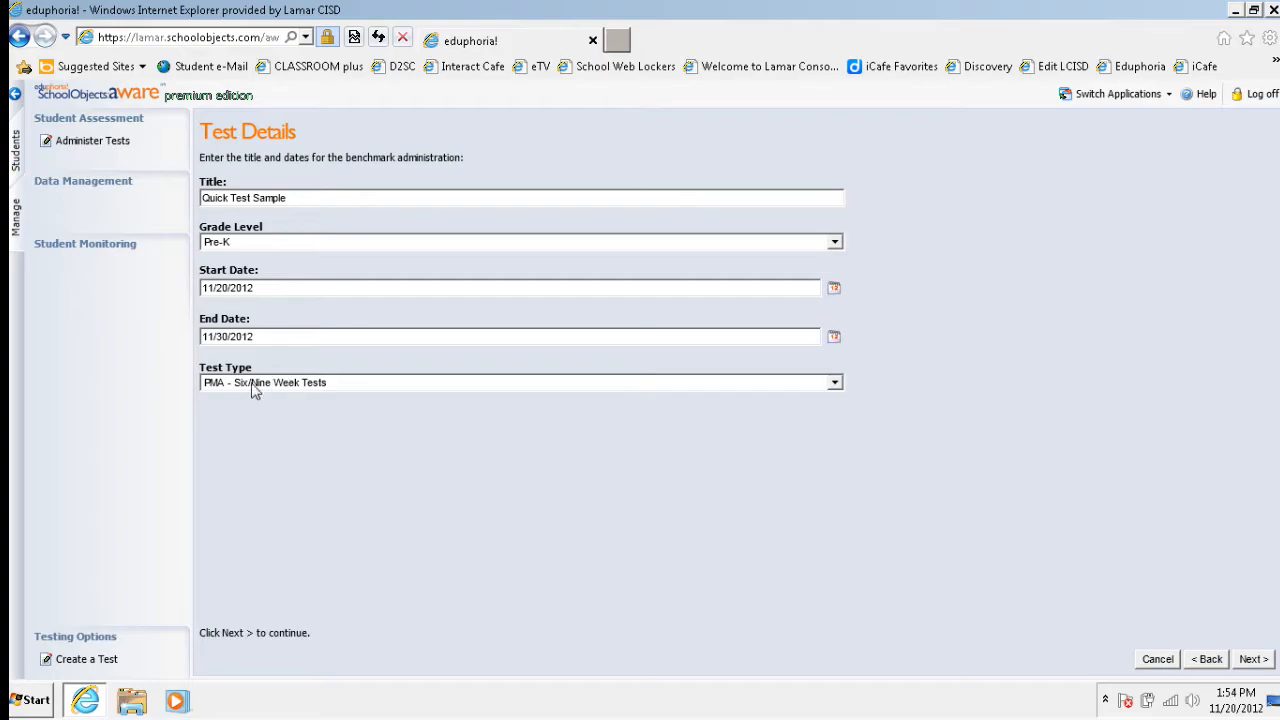
{"action": "left_click", "coordinate": [834, 382]}
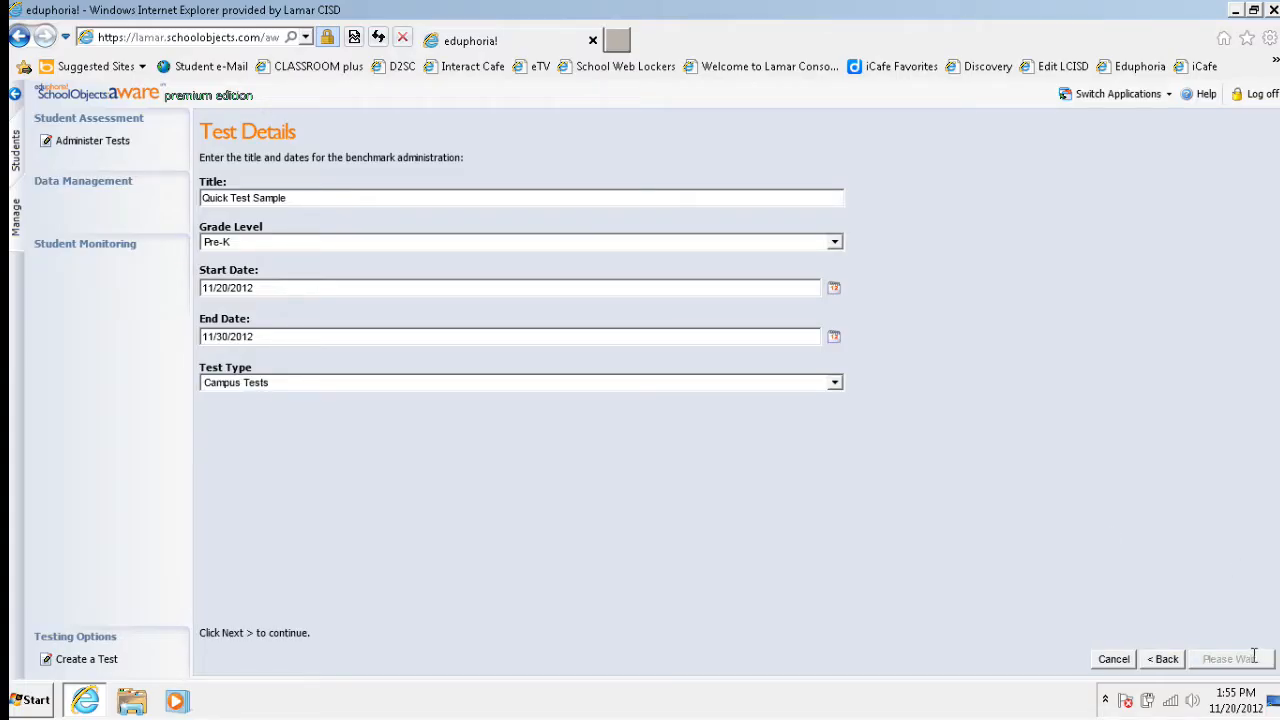
{"action": "left_click", "coordinate": [1227, 658]}
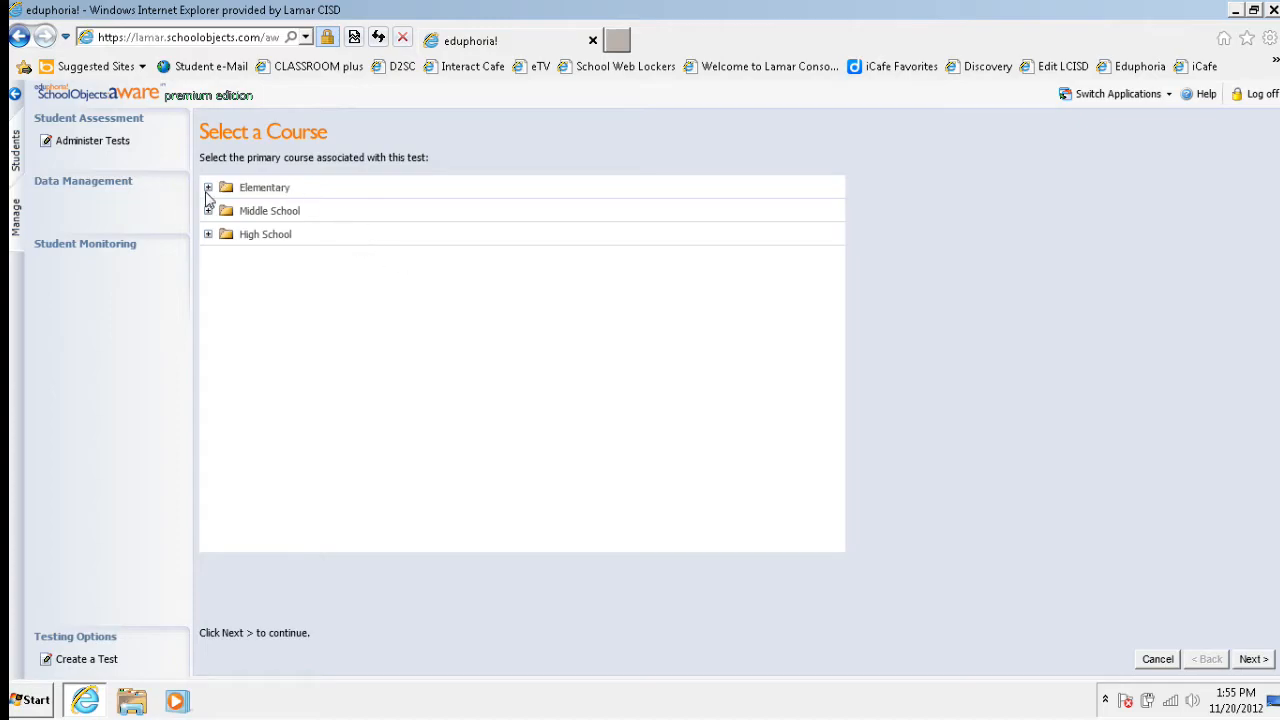
- Choose Prekindergarten under Elementary as the test's course
{"action": "left_click", "coordinate": [208, 187]}
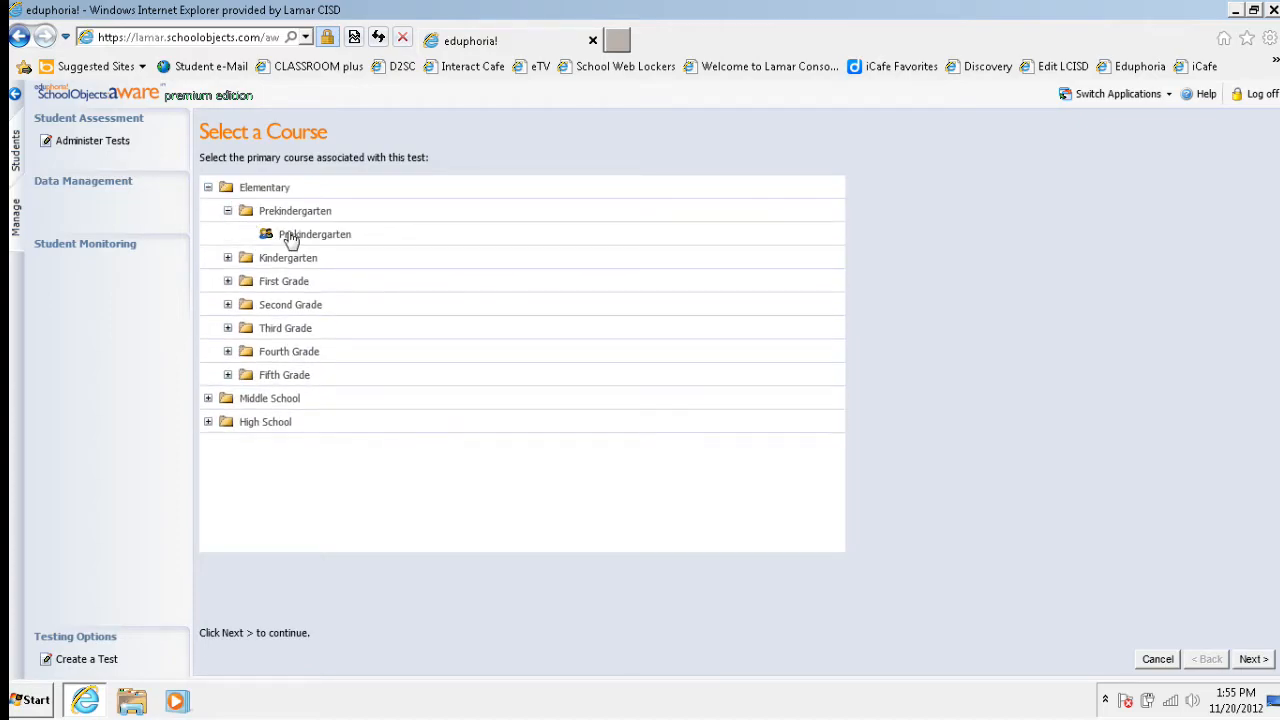
{"action": "left_click", "coordinate": [314, 234]}
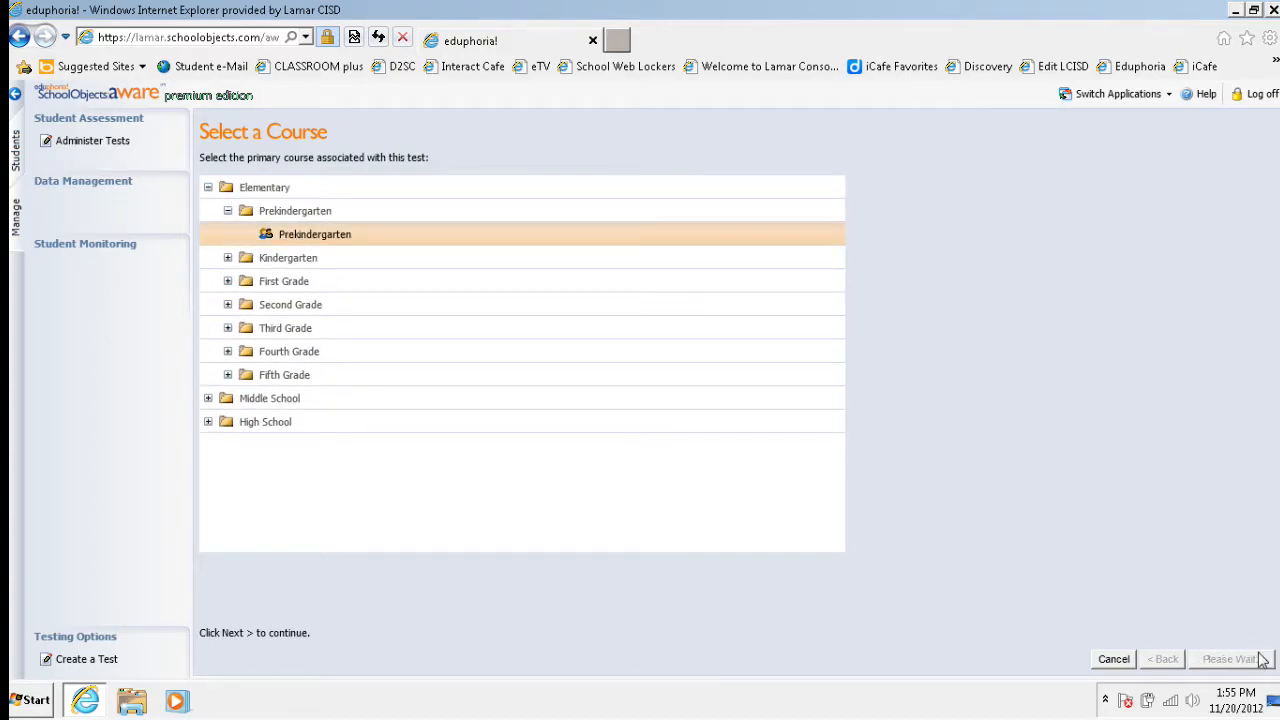
{"action": "left_click", "coordinate": [1229, 658]}
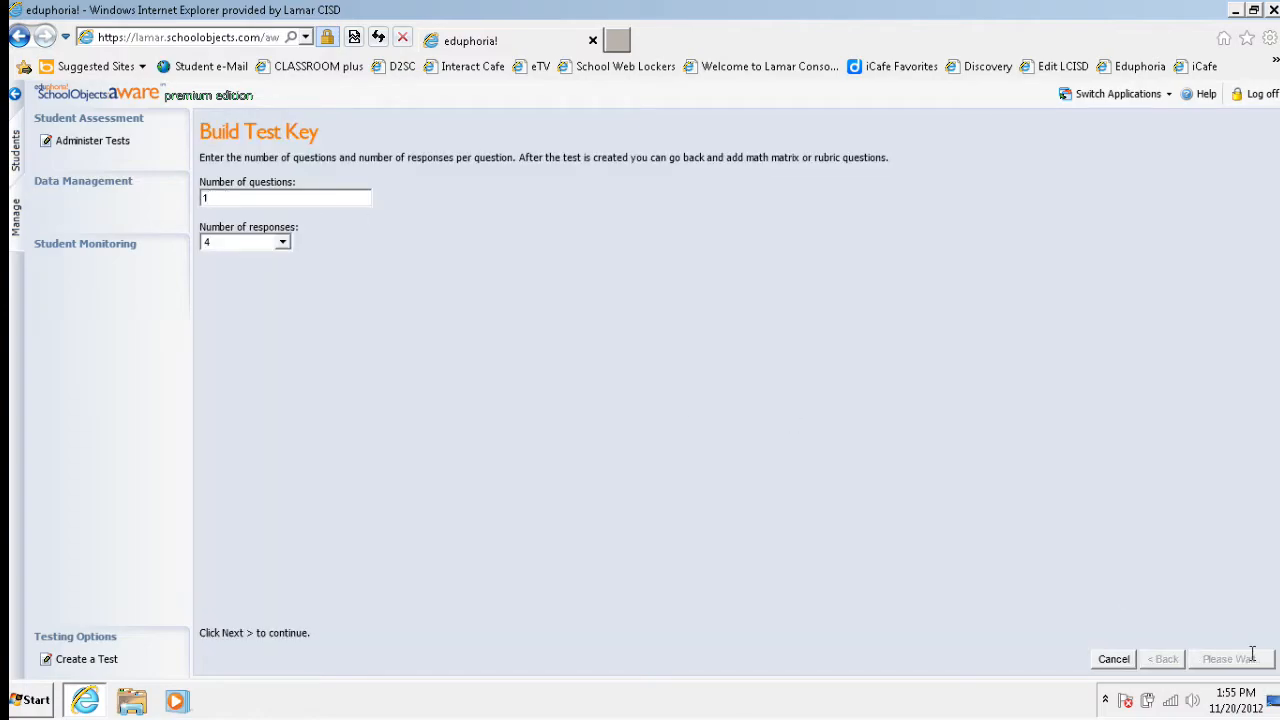
- Keep 1 question with 4 responses and mark A/F correct for question 1
{"action": "left_click", "coordinate": [1225, 658]}
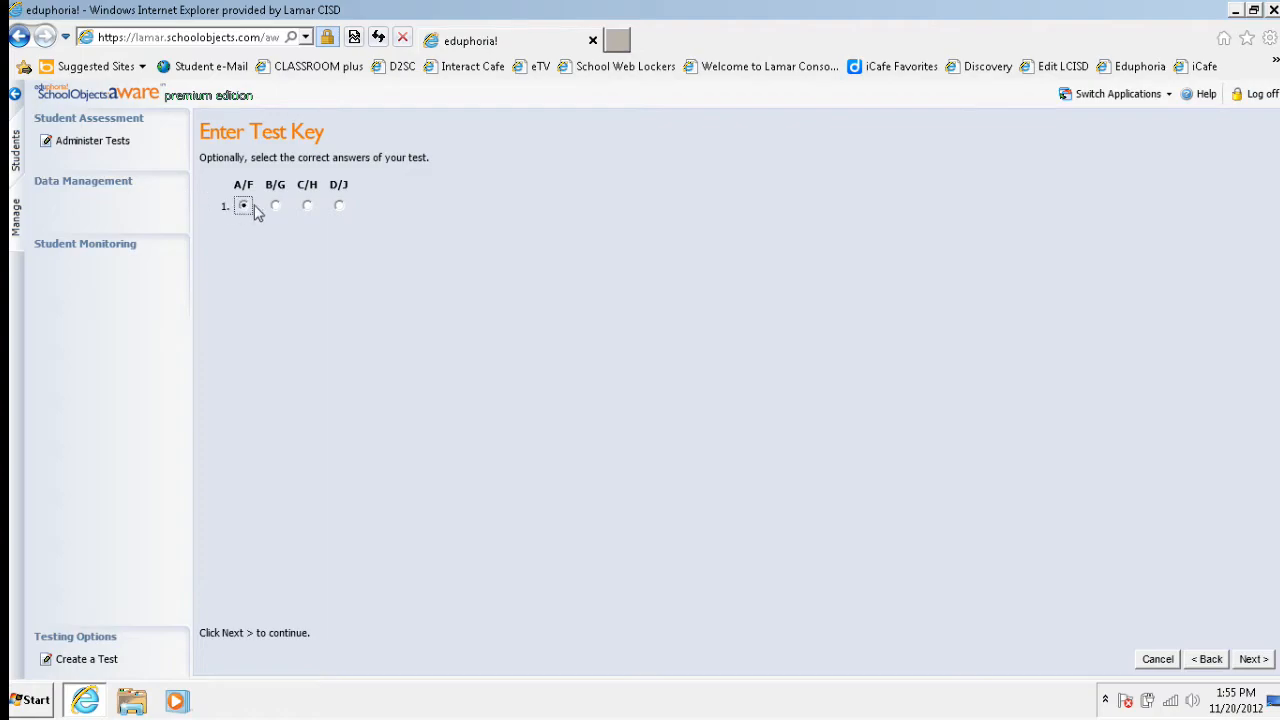
{"action": "left_click", "coordinate": [1251, 659]}
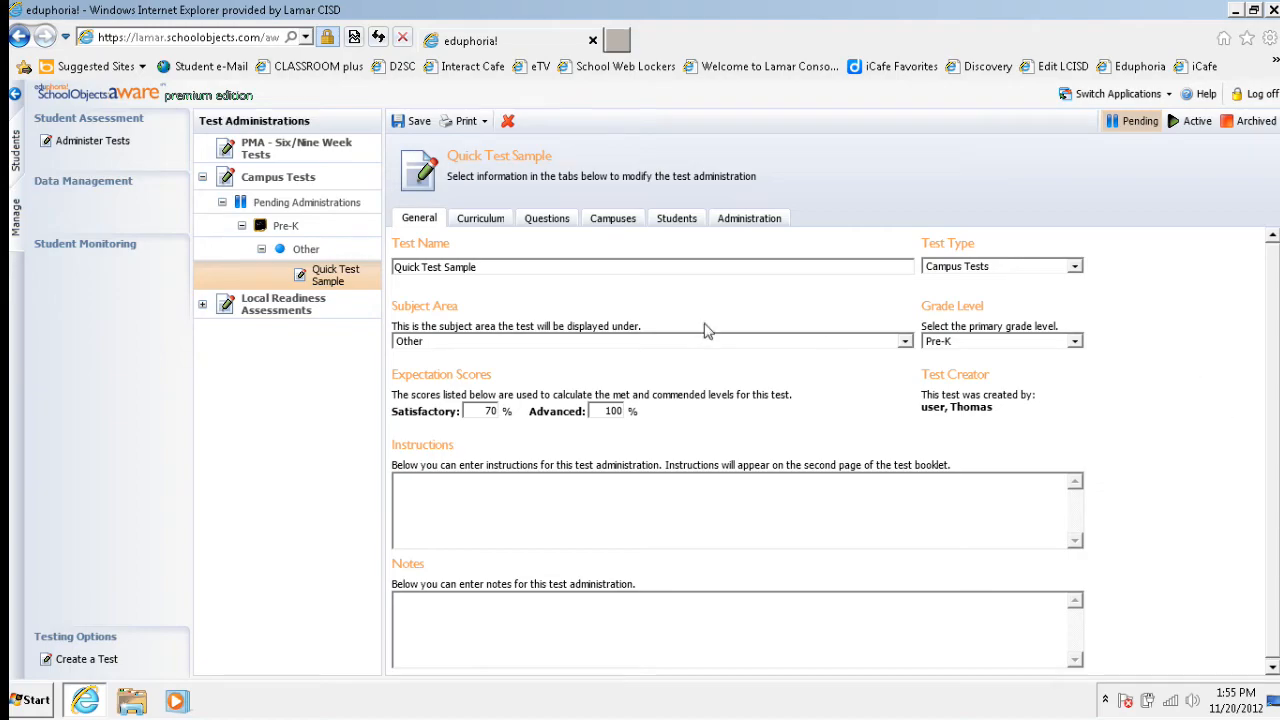
{"action": "mouse_move", "coordinate": [680, 228]}
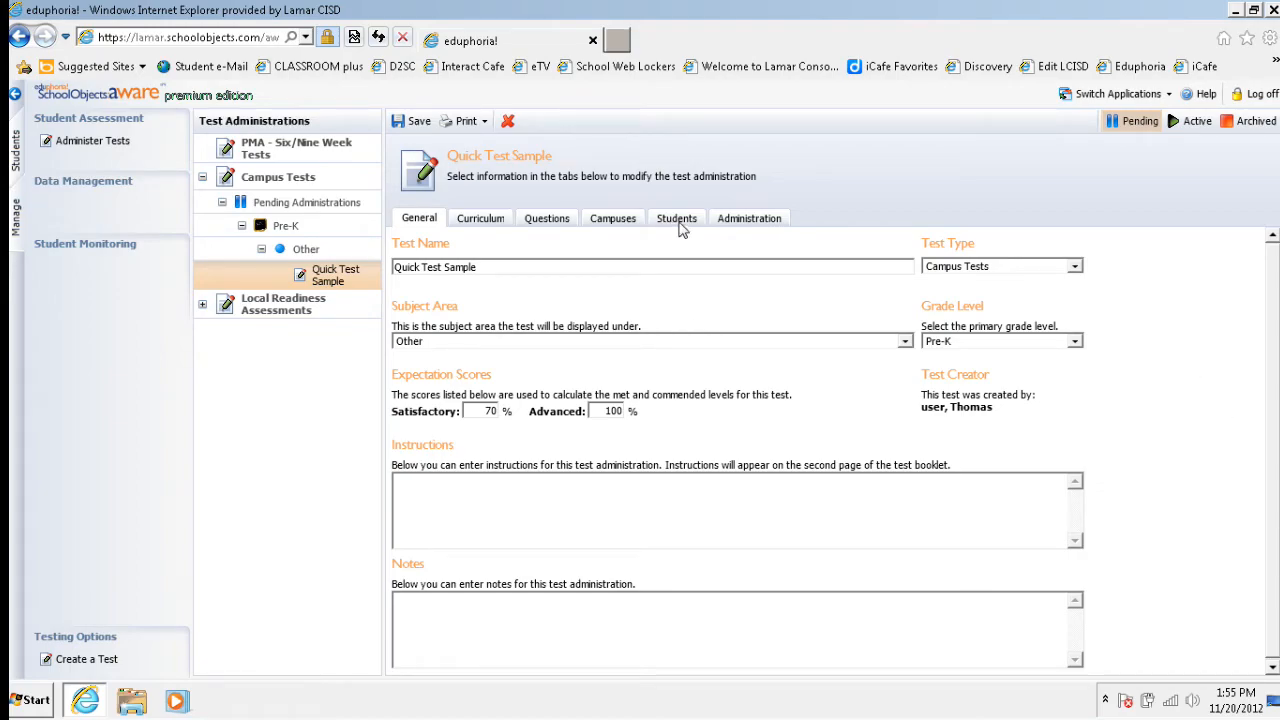